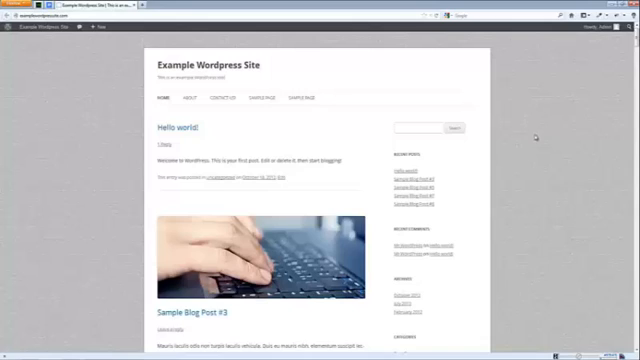
pyautogui.moveTo(48, 68)
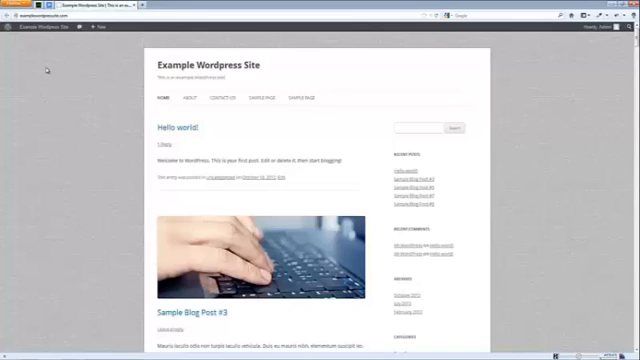
# - Reveal the site's admin-bar shortcuts to Dashboard, Themes, Widgets and Menus
pyautogui.click(36, 38)
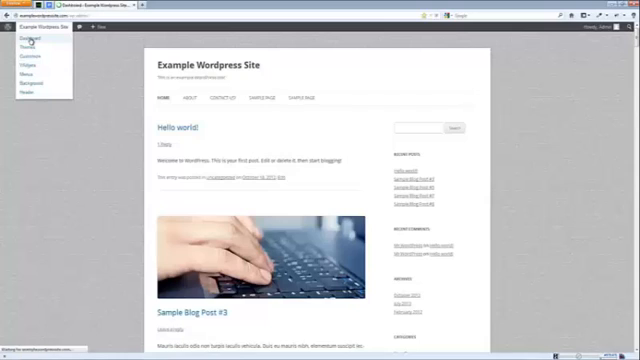
# - Log out and return to the Example WordPress Site front page as a public visitor
pyautogui.click(26, 36)
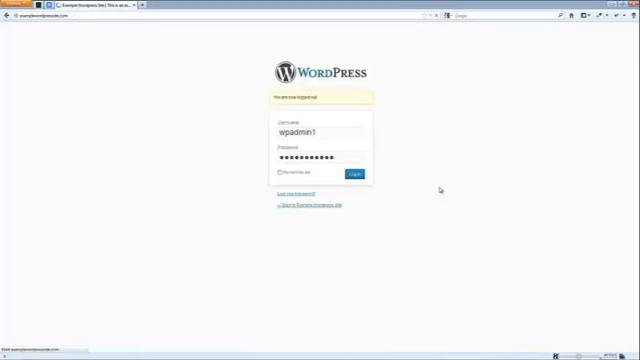
pyautogui.click(352, 174)
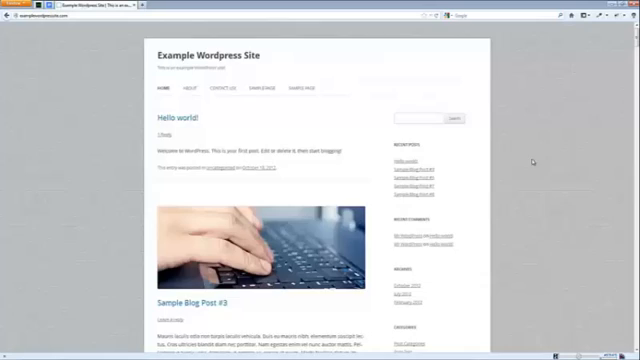
pyautogui.scroll(-3)
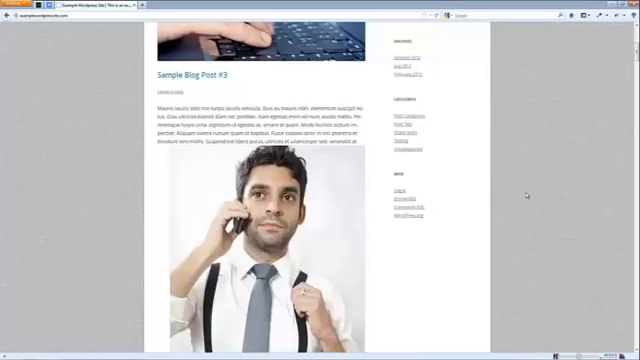
pyautogui.scroll(3)
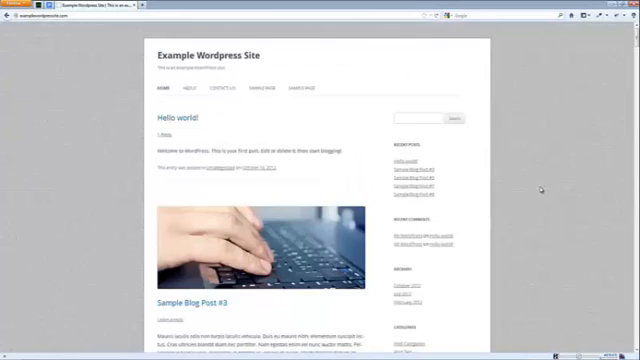
pyautogui.moveTo(76, 110)
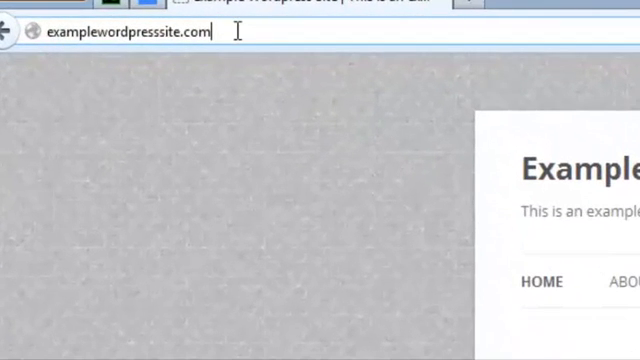
pyautogui.moveTo(284, 288)
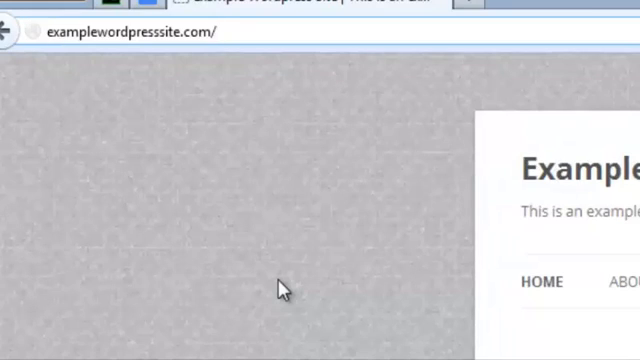
# - Reach the WordPress login screen by appending wp-admin/ and wp-login.php to the site URL
pyautogui.write('wp-admin/')
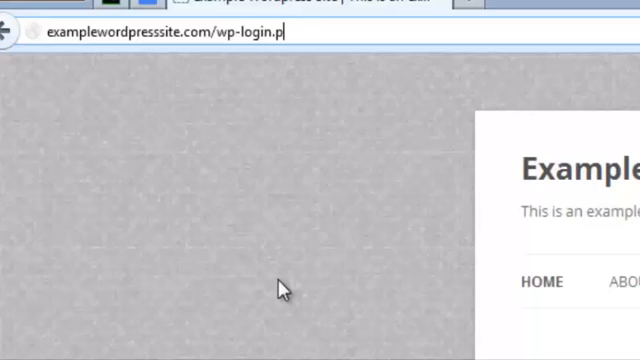
pyautogui.write('hp')
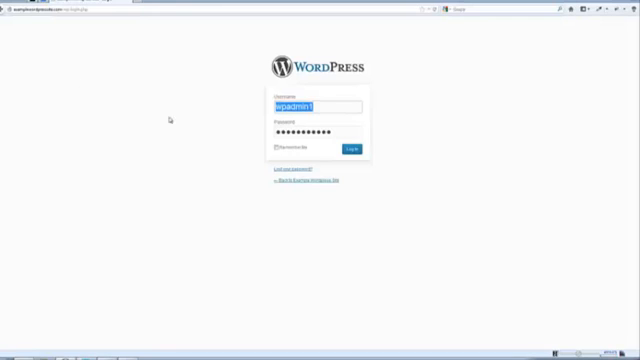
pyautogui.moveTo(196, 170)
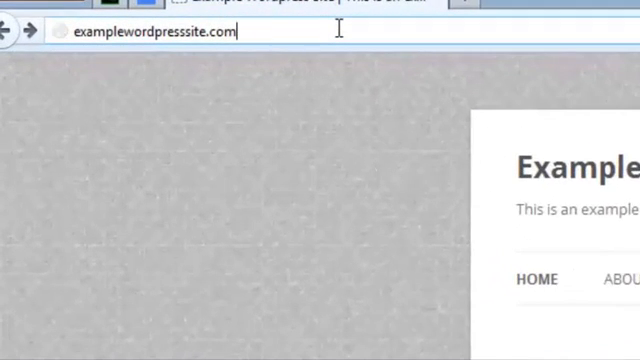
# - Go to /wp-login.php, log in with the saved credentials and review the front page
pyautogui.write('/wp-login.php')
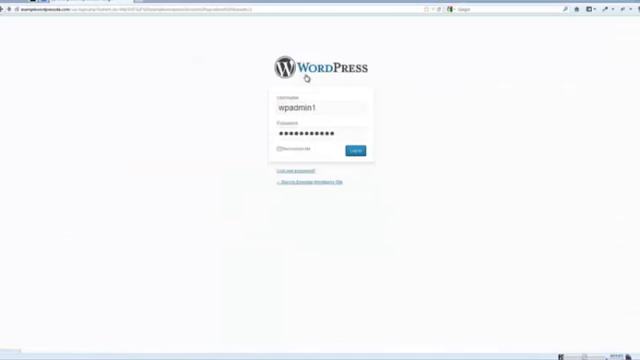
pyautogui.click(356, 148)
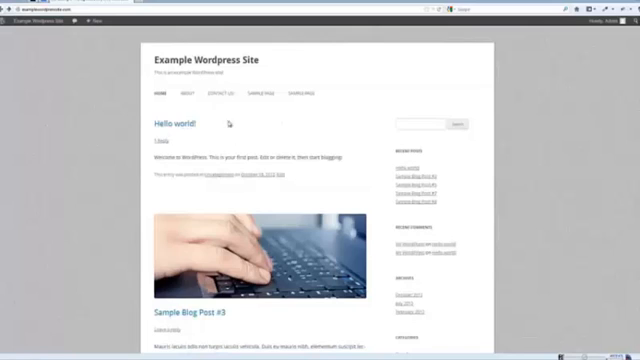
pyautogui.scroll(-3)
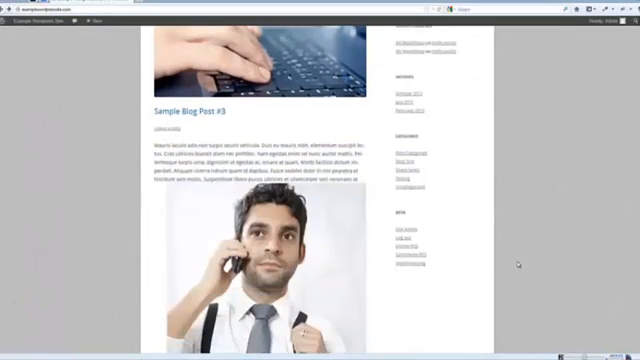
pyautogui.scroll(3)
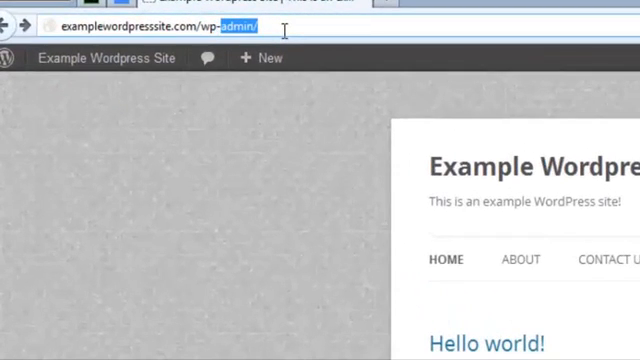
# - Load the login screen again via the wp-login.php address with the username pre-filled
pyautogui.write('wp-login.php')
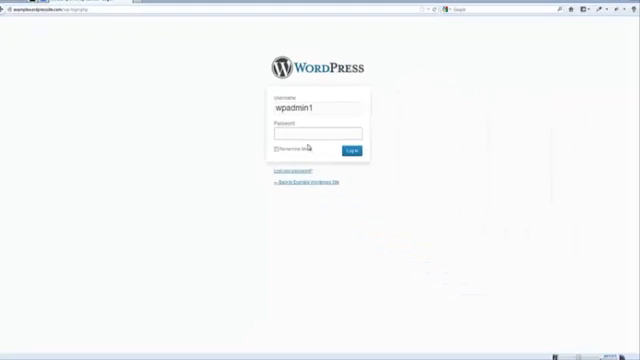
pyautogui.moveTo(156, 172)
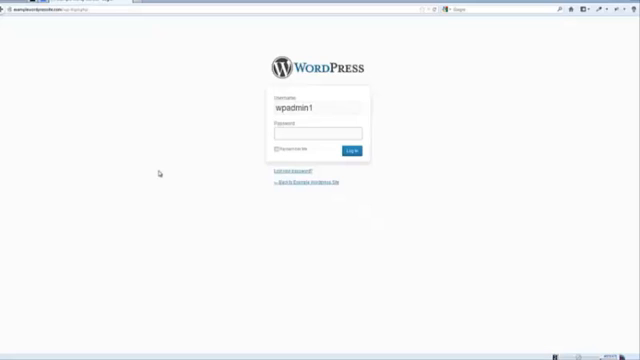